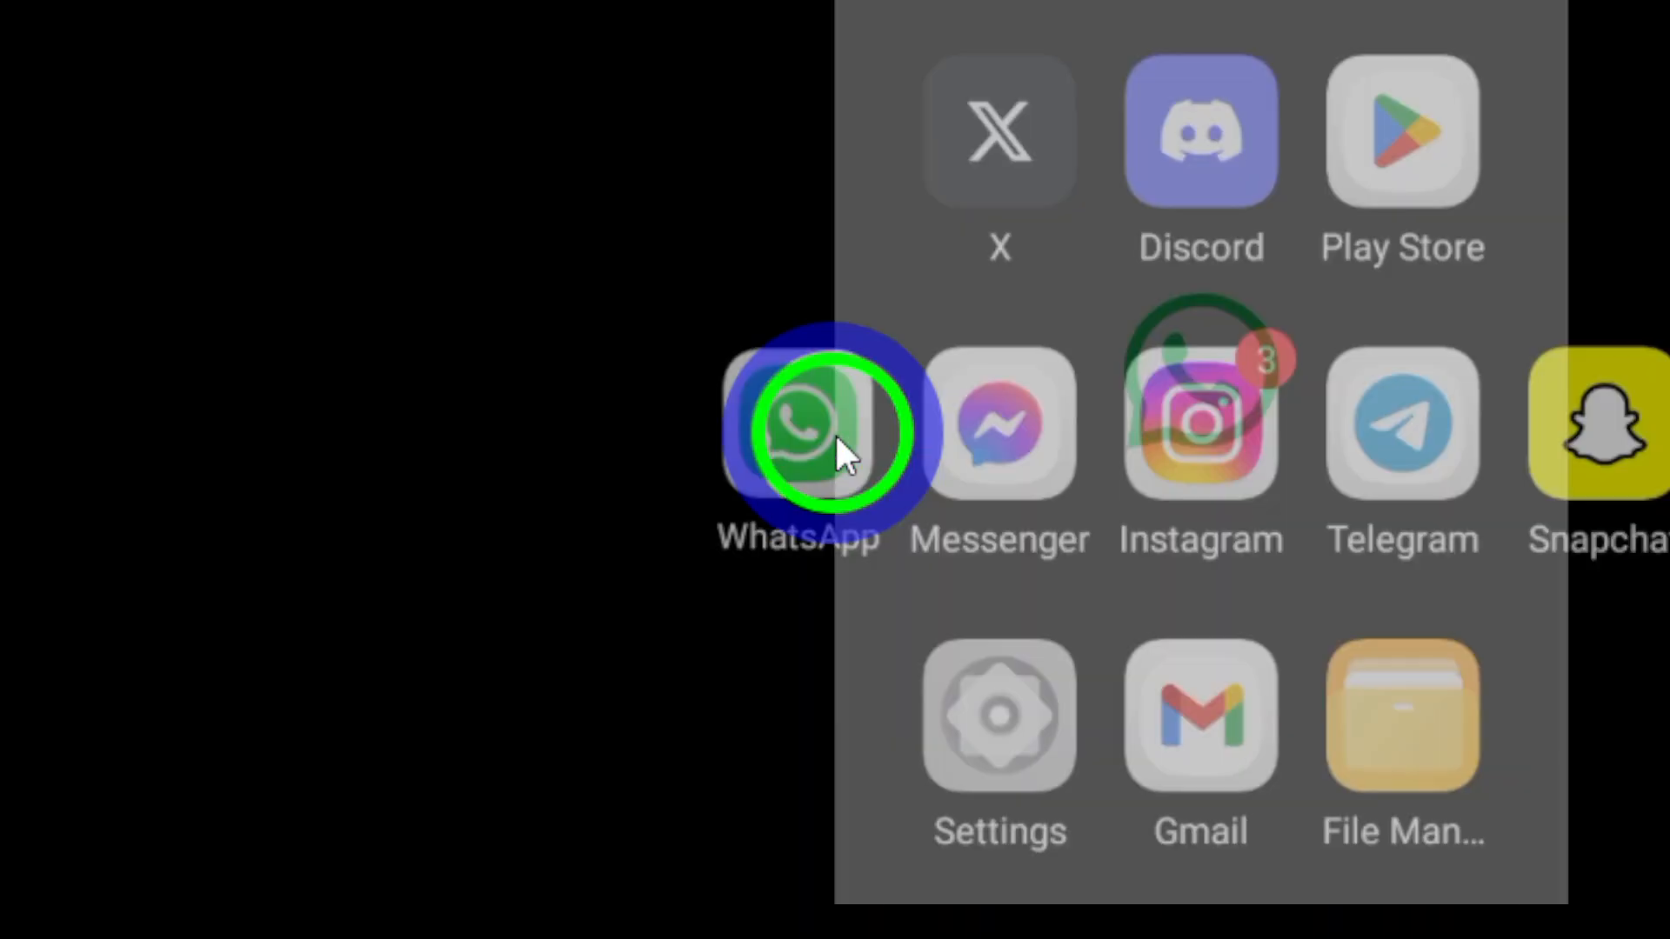
- Launch WhatsApp from the app drawer and view the chat with several voice messages
left_click(800, 426)
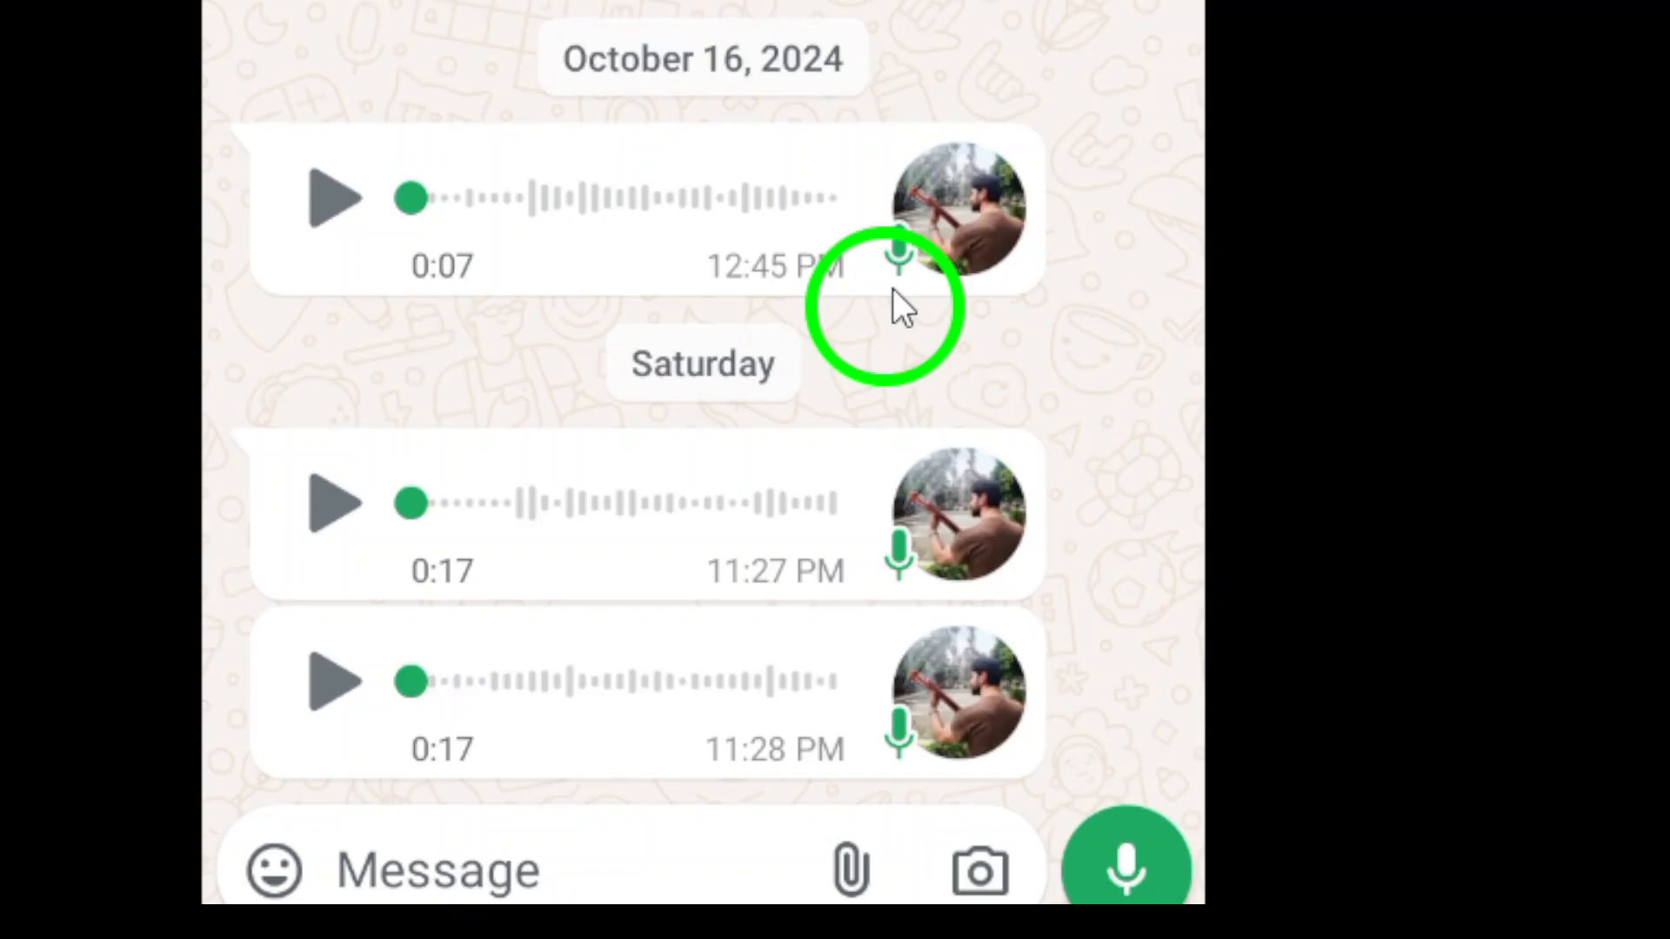
left_click(841, 226)
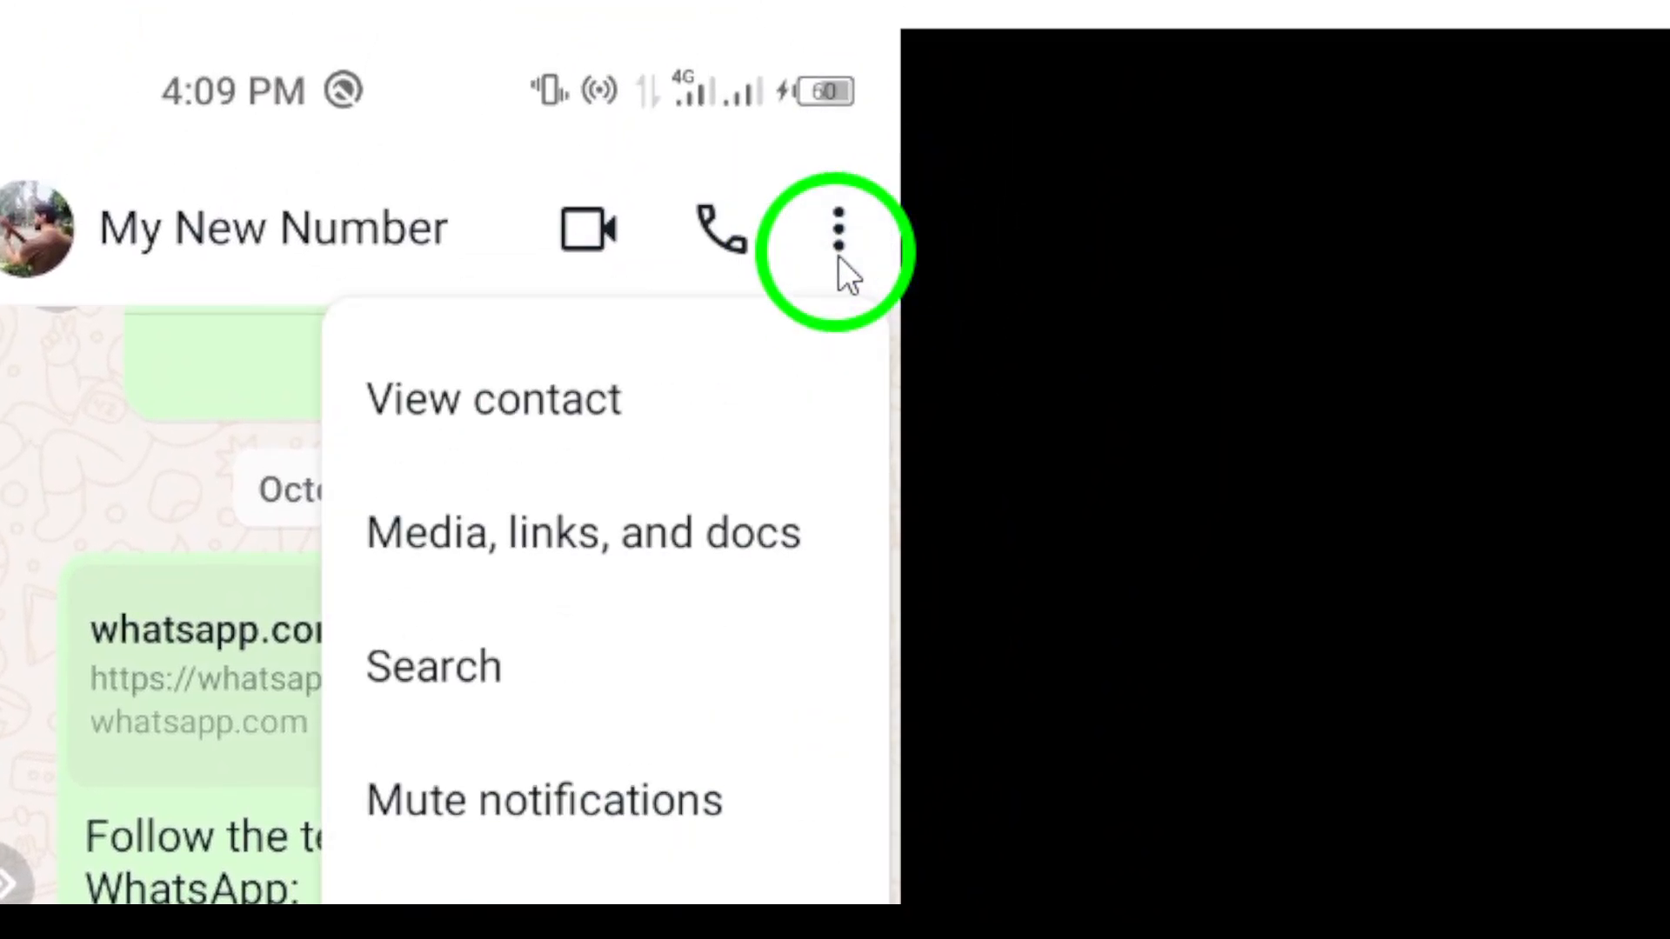
scroll("down", 3)
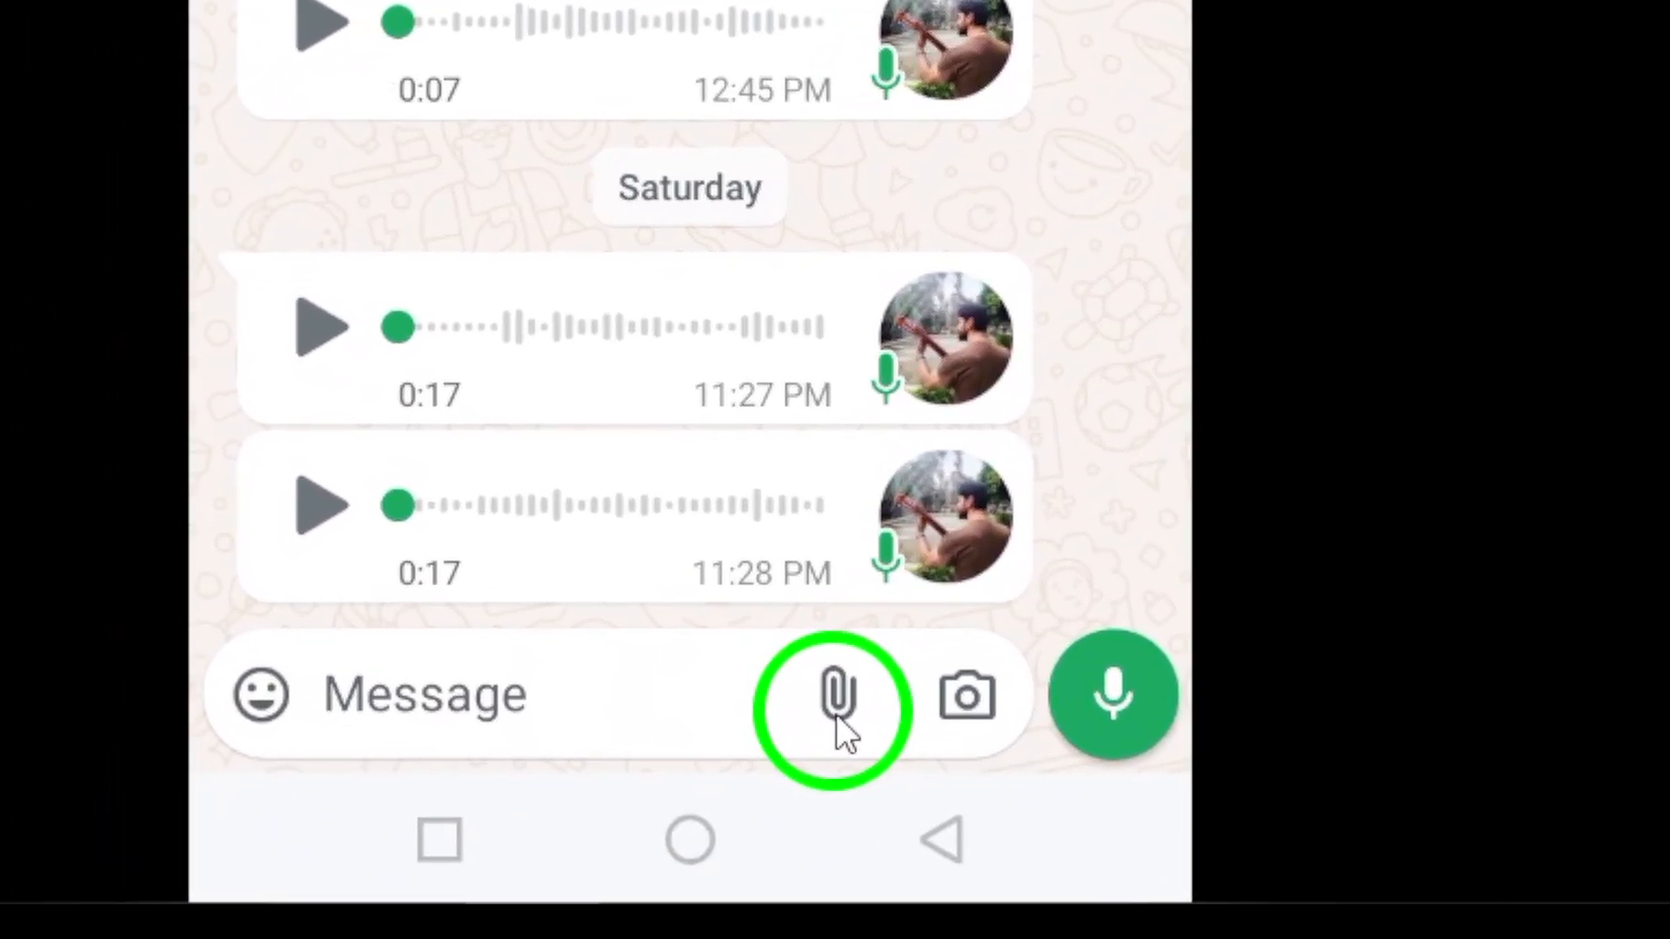
- Start a Document attachment and filter the file picker to Images
left_click(839, 696)
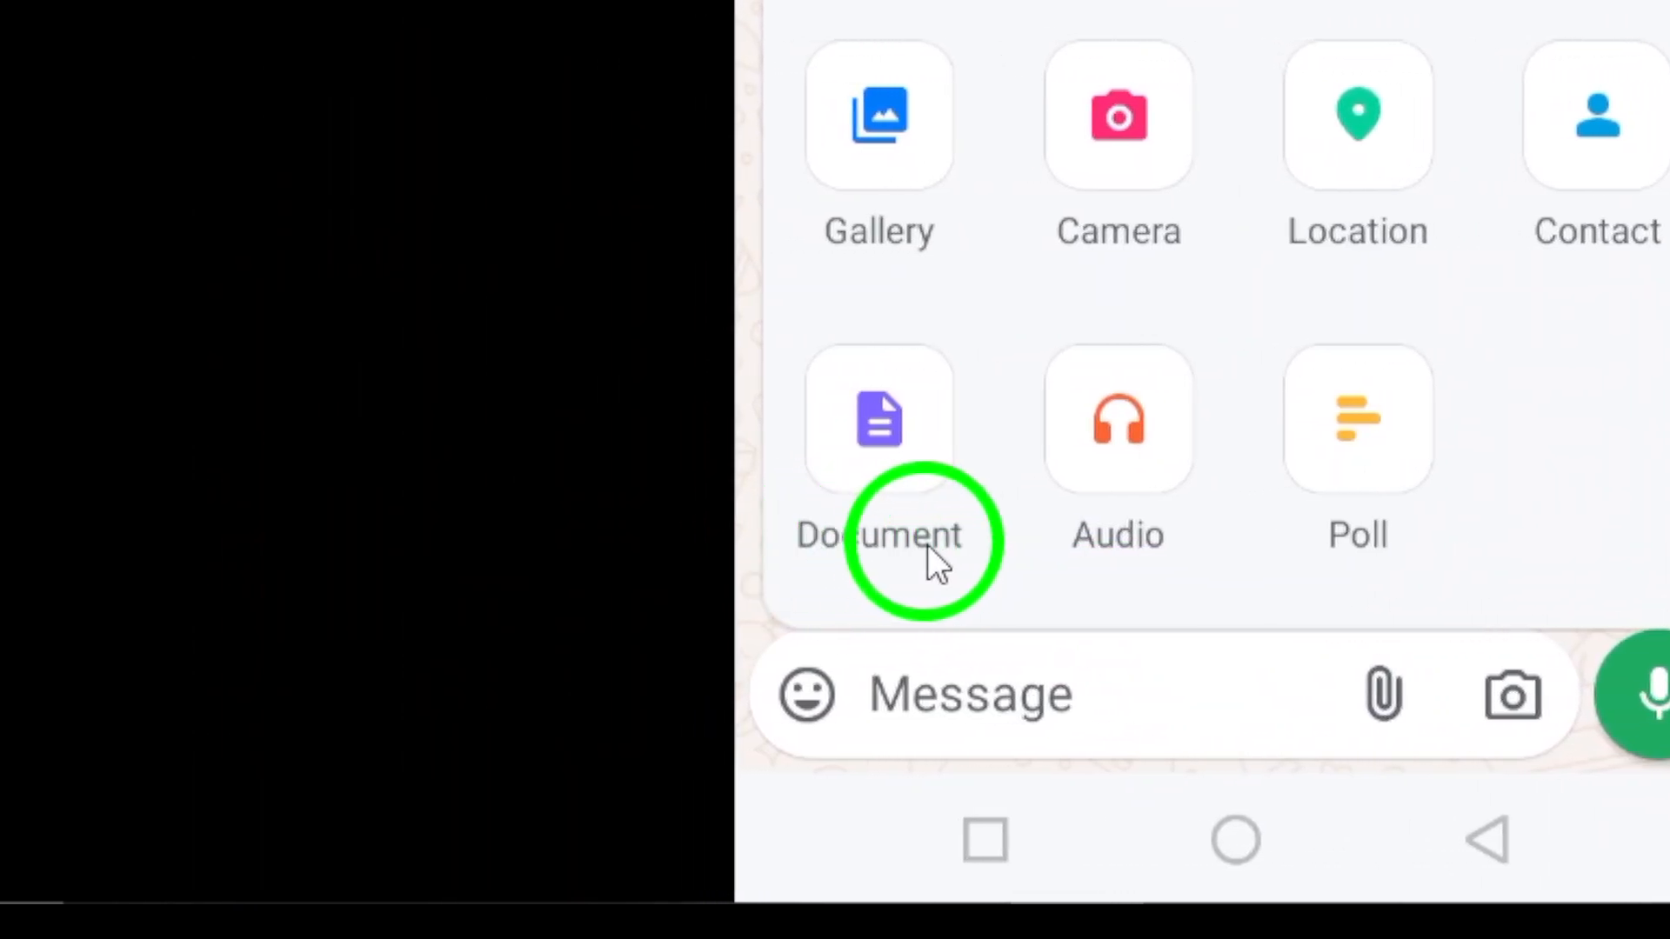
left_click(877, 419)
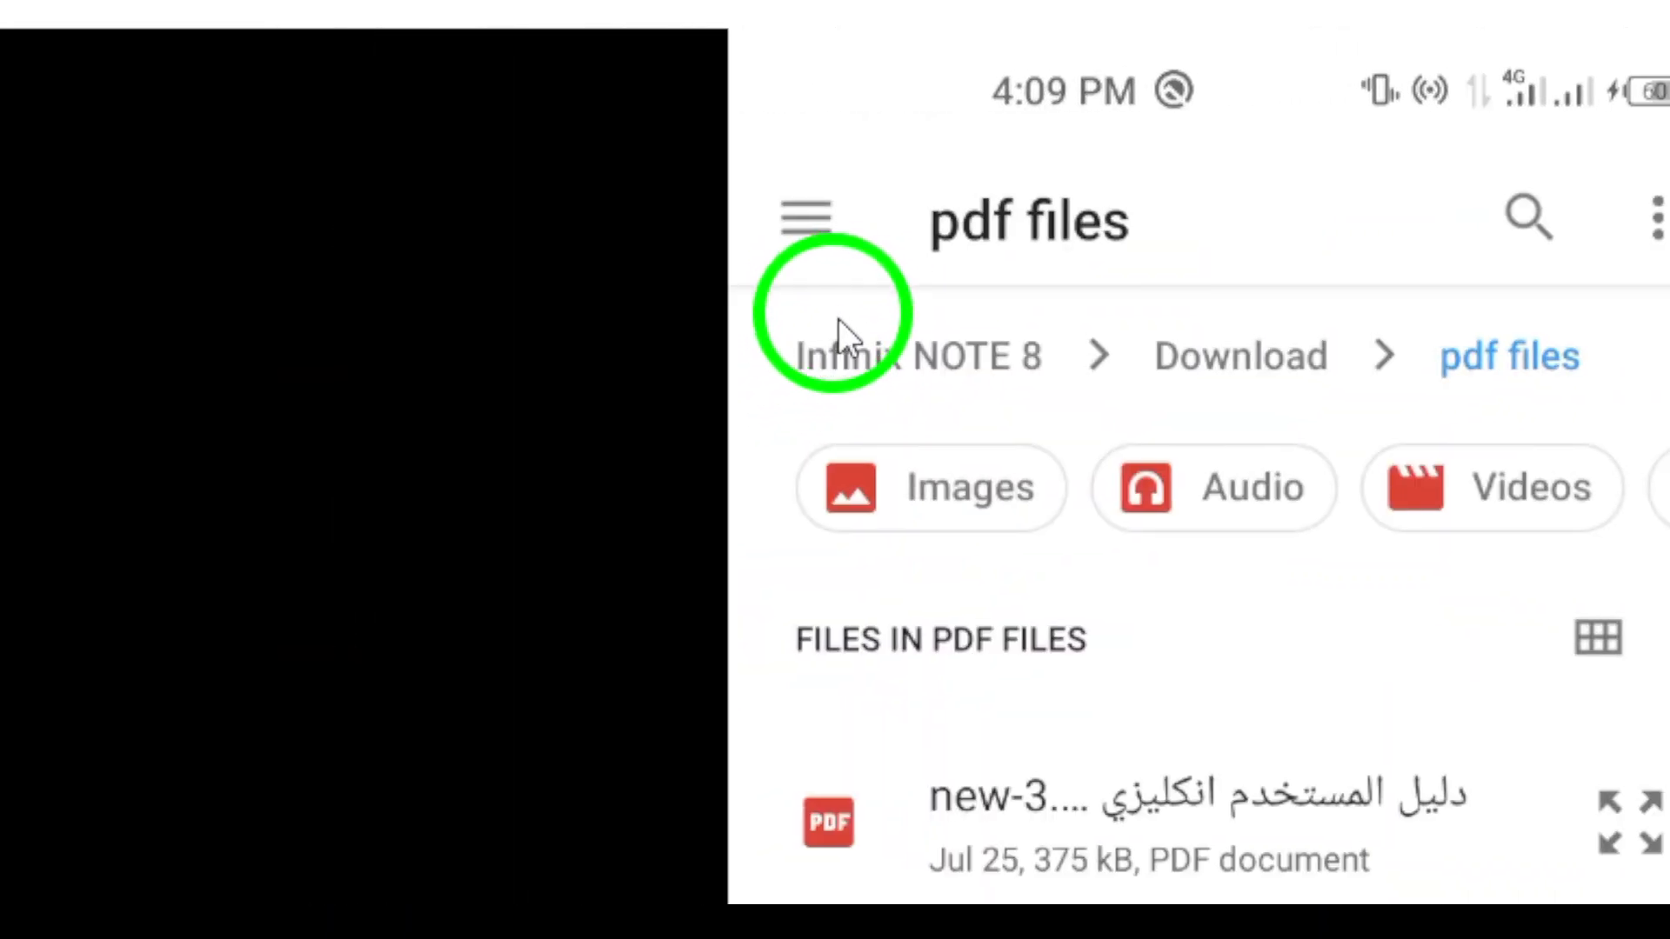
left_click(929, 487)
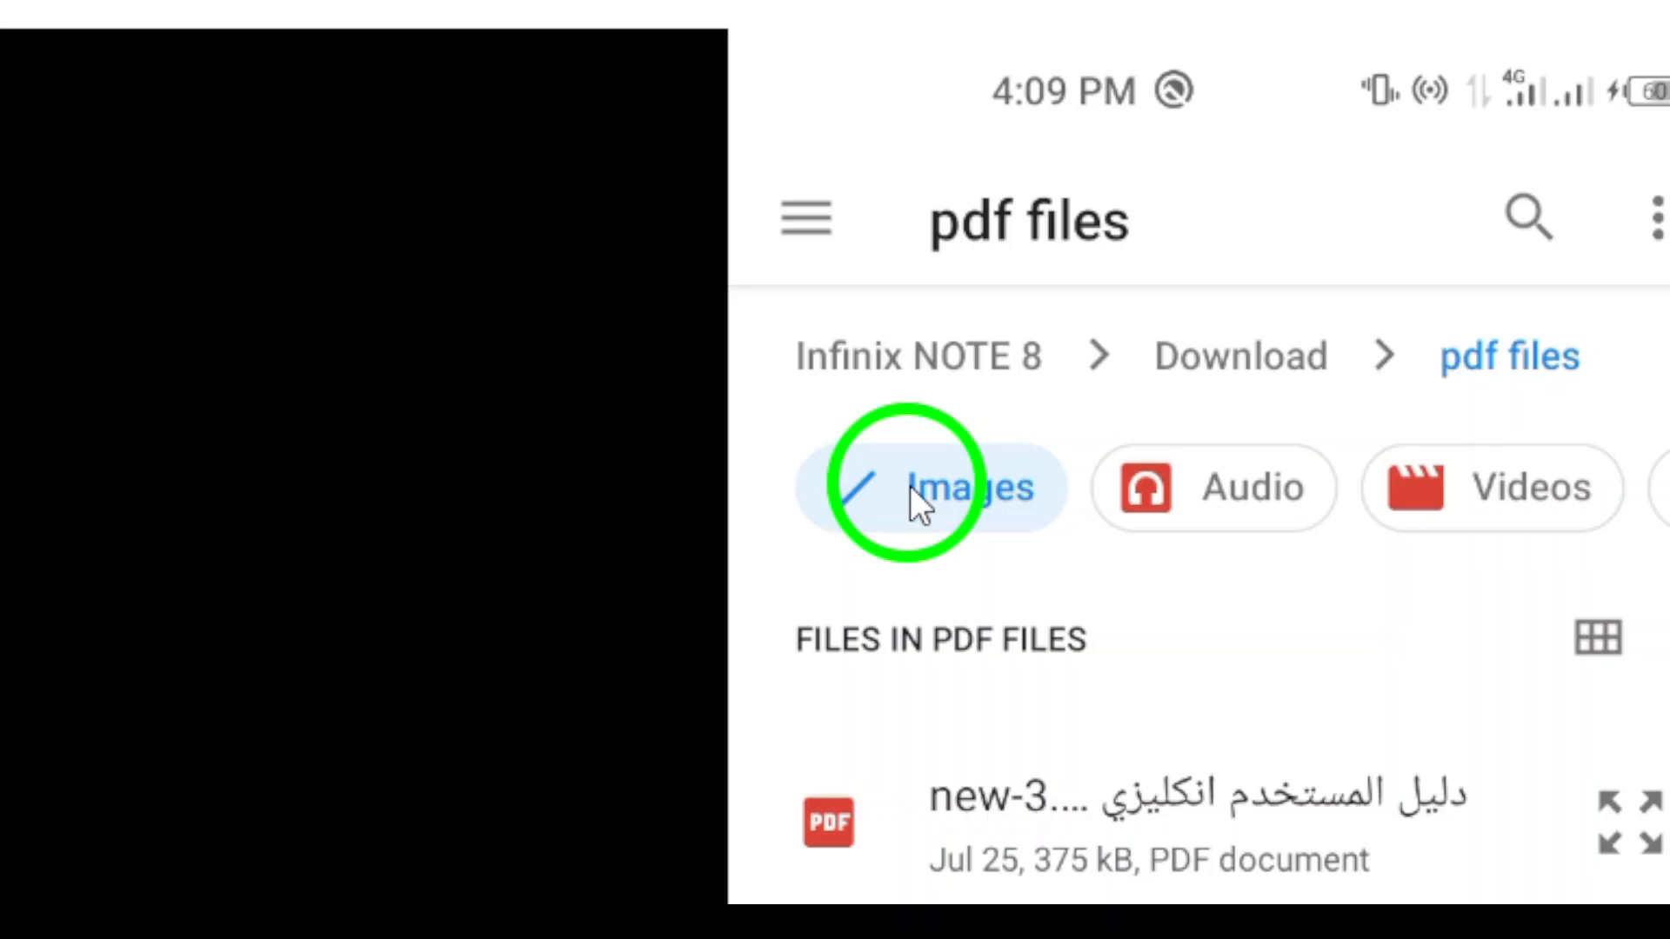